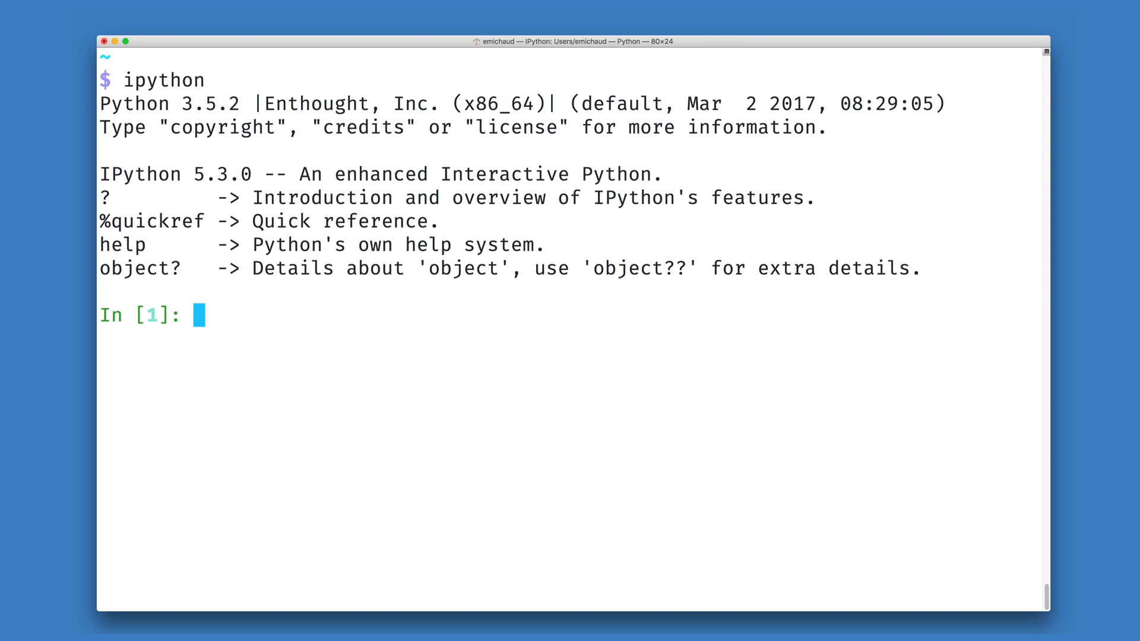
pyautogui.write('bool')
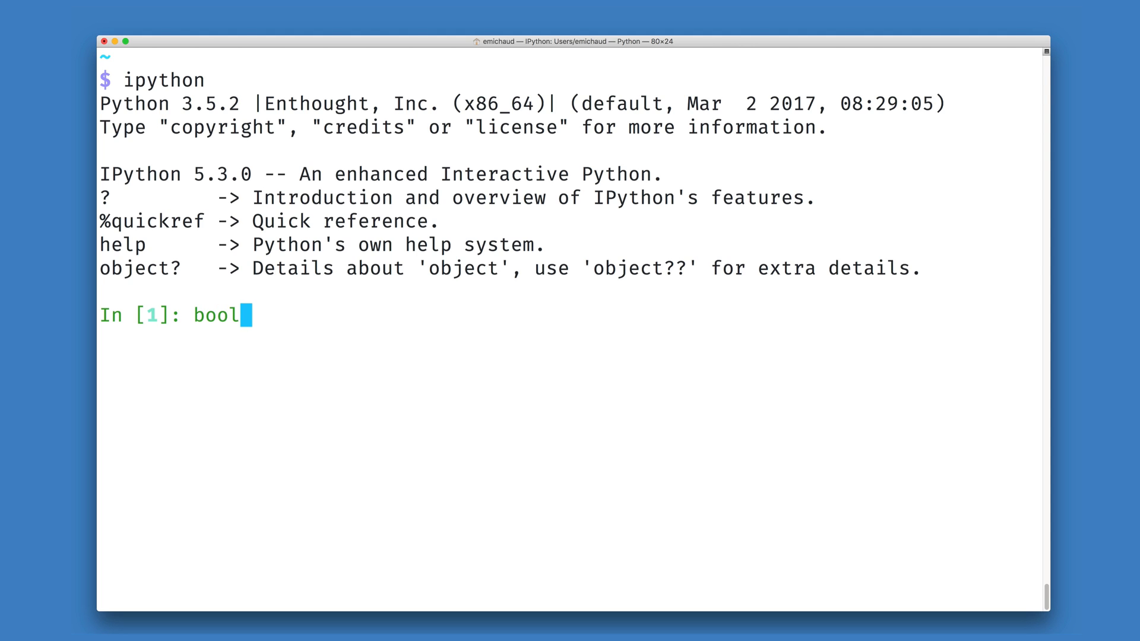
pyautogui.write('(')
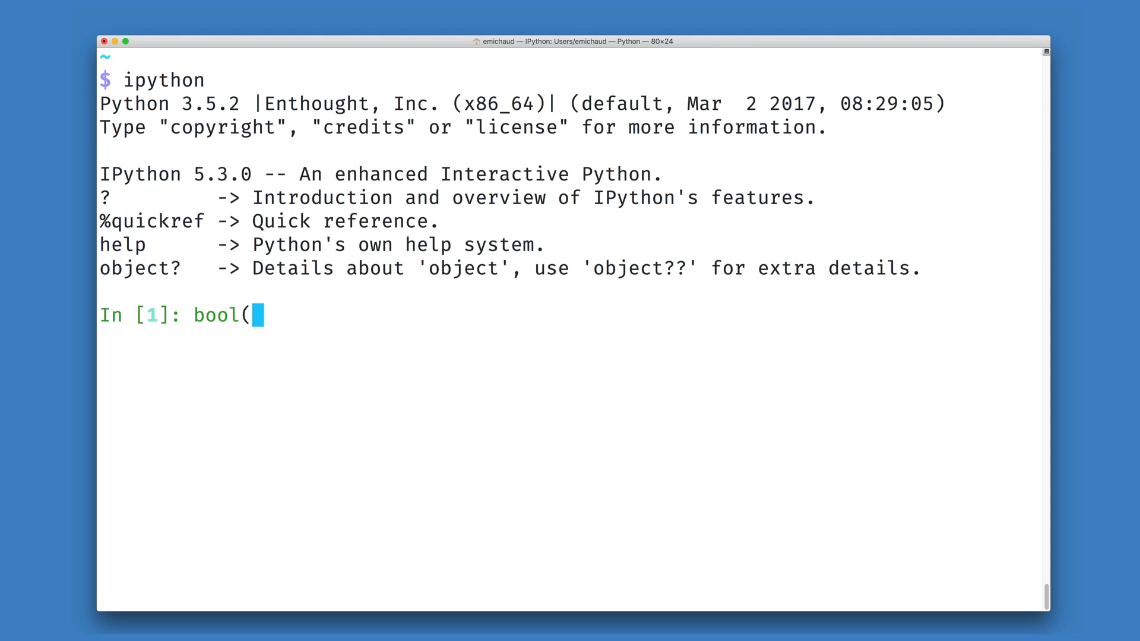
pyautogui.write('[]')
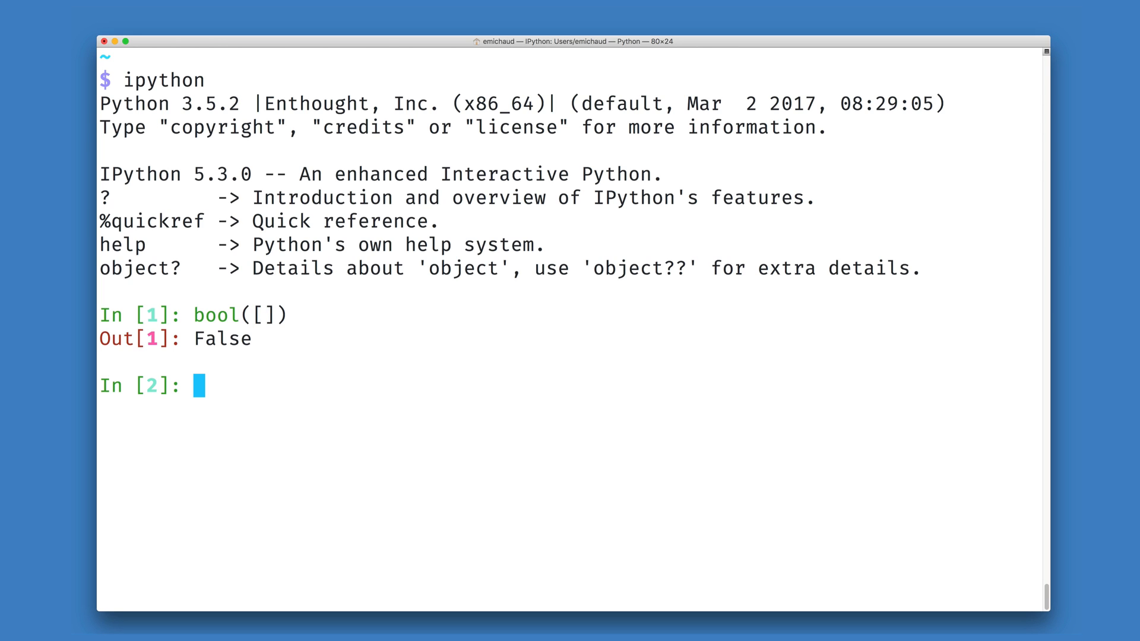
pyautogui.write('bool([]')
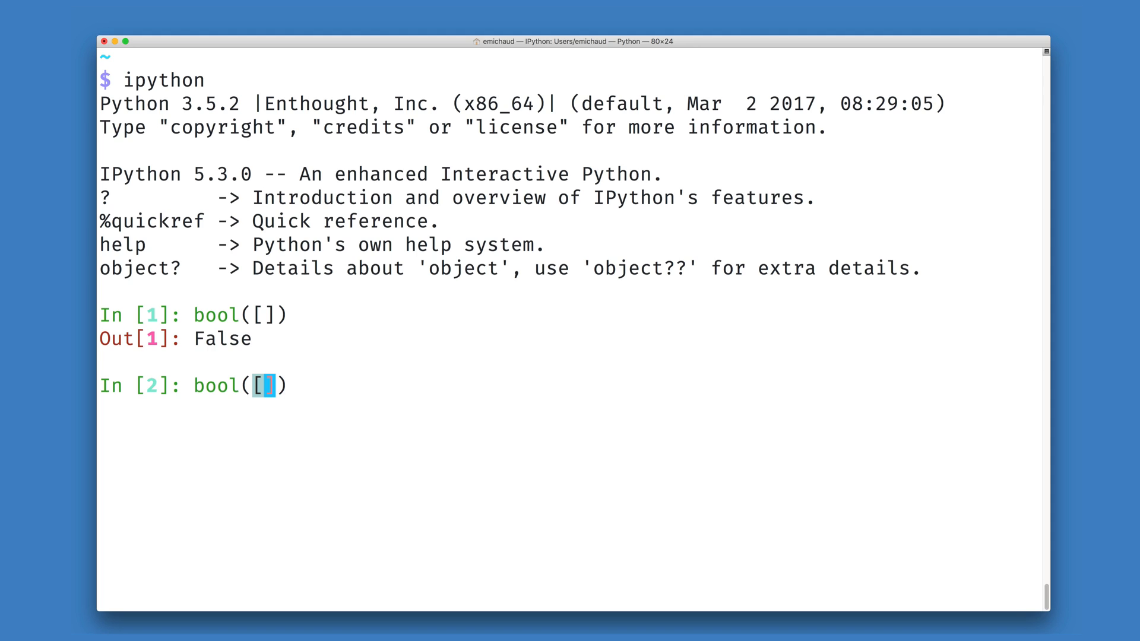
pyautogui.write('None')
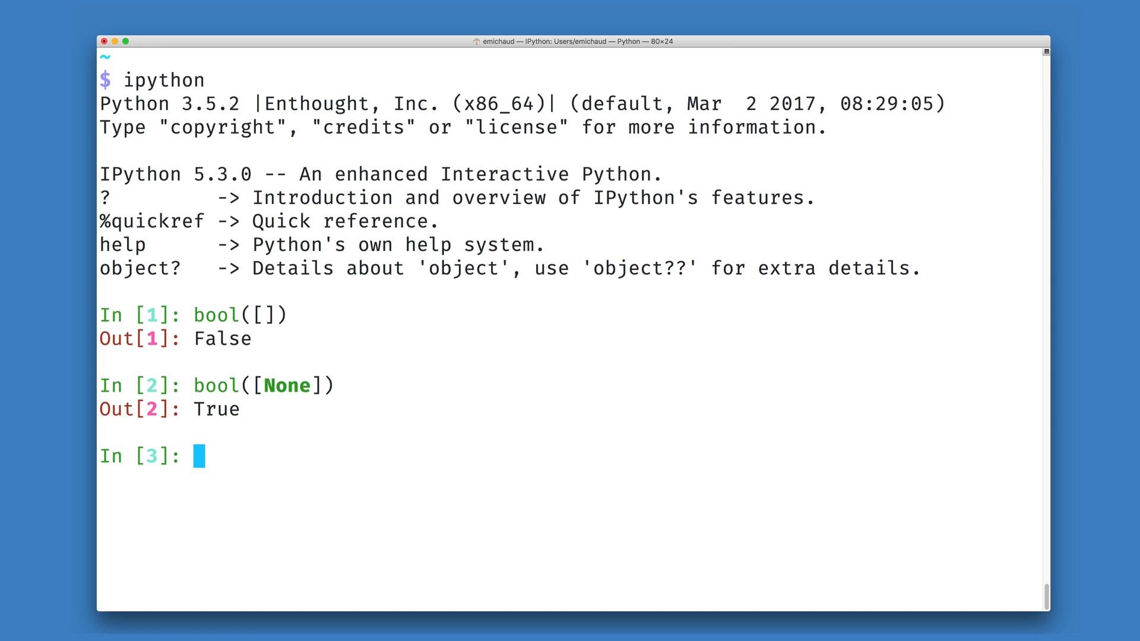
pyautogui.write('any')
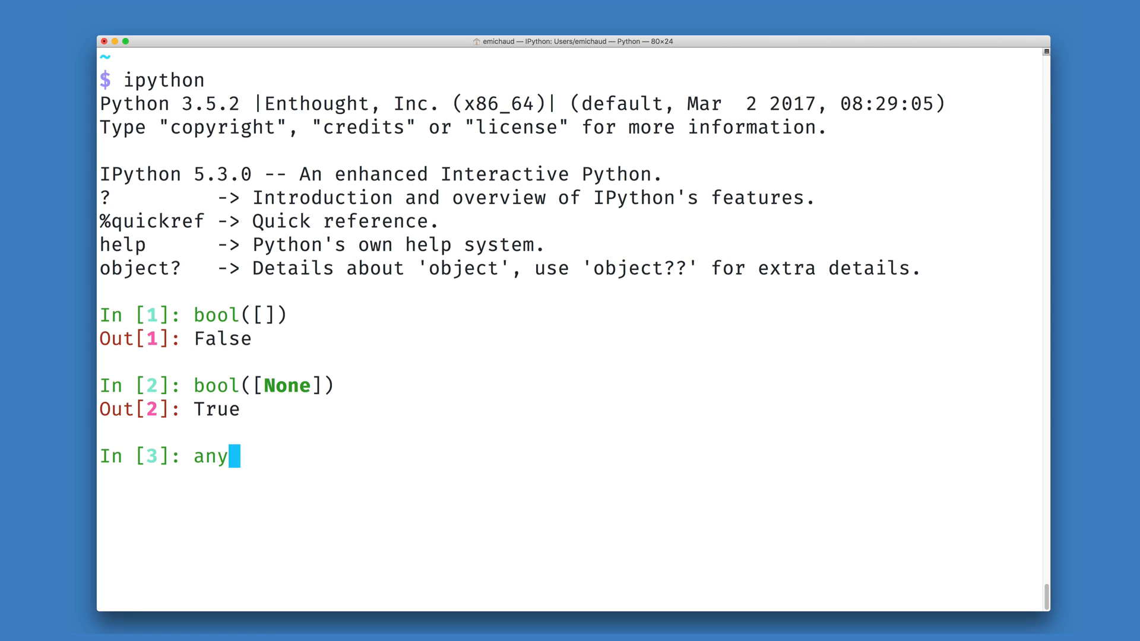
pyautogui.write('([')
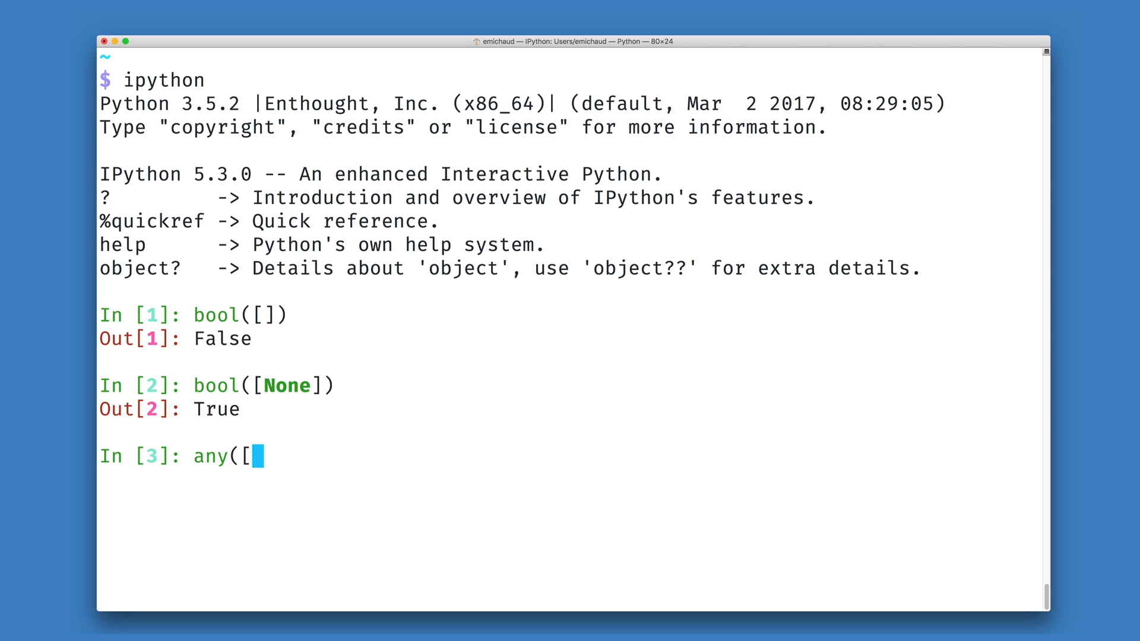
pyautogui.write('False]')
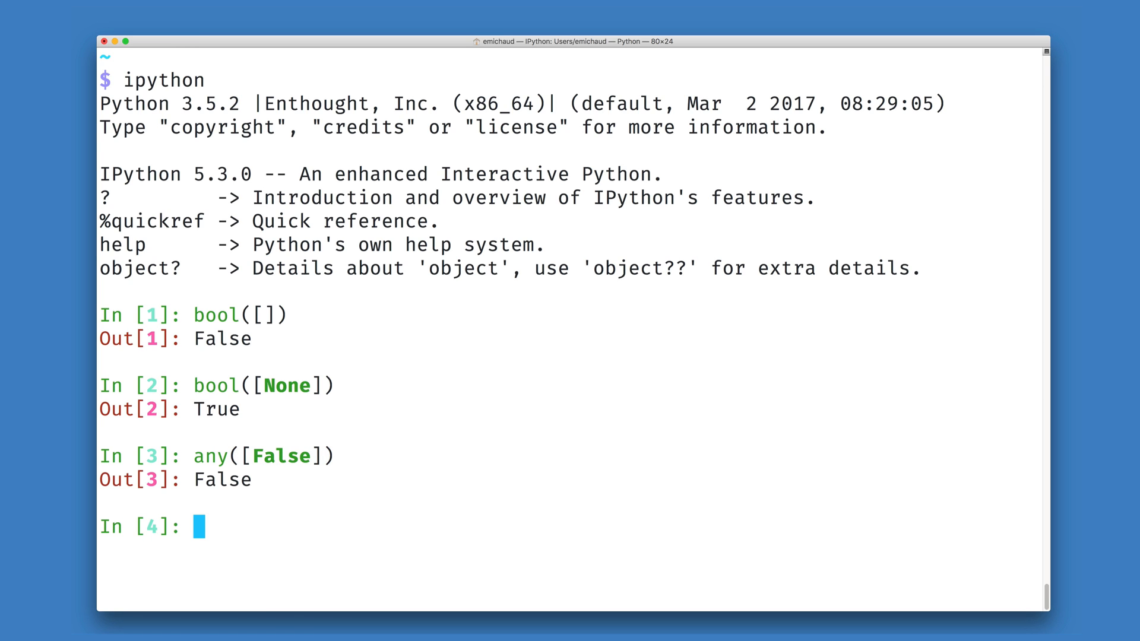
pyautogui.write('any([False])')
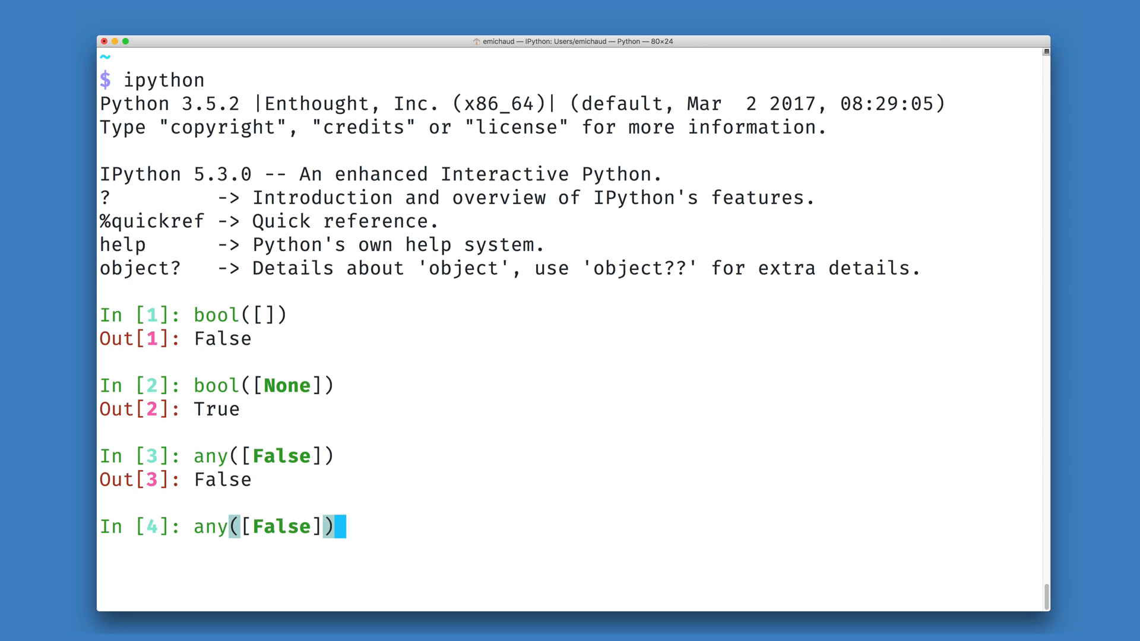
pyautogui.write(', True')
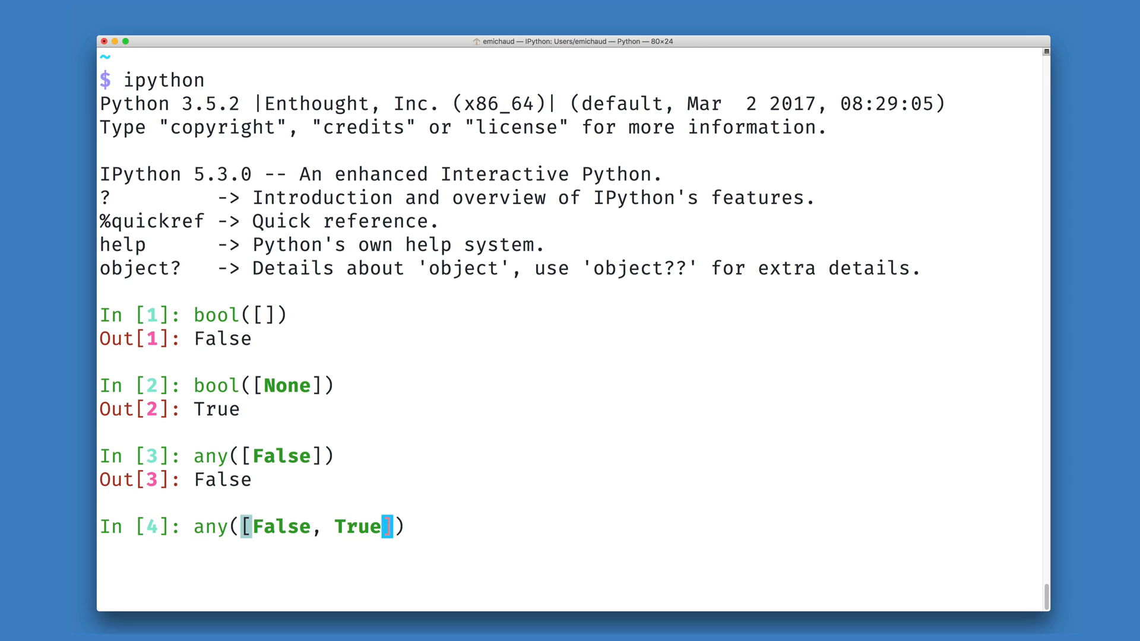